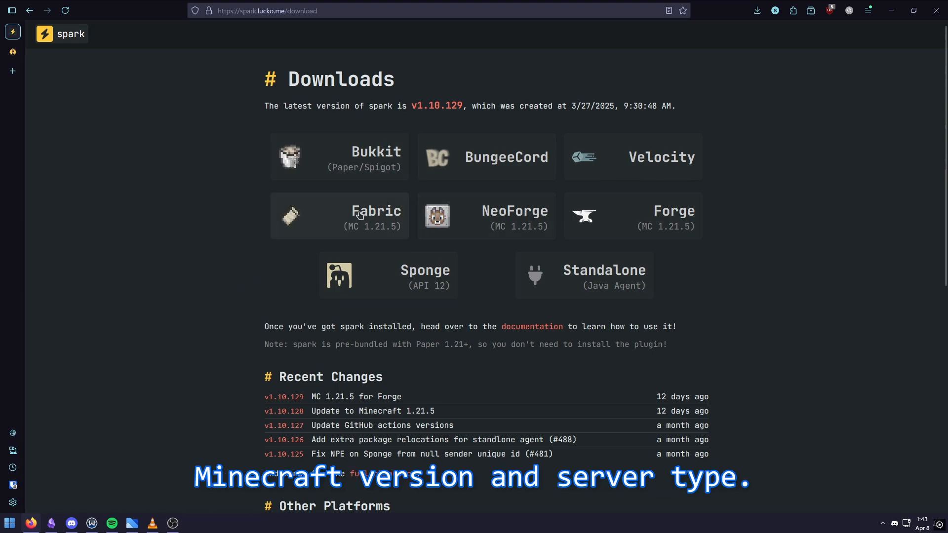
Download the spark Fabric jar into the mods folder, replacing the existing copy.
{"action": "left_click", "coordinate": [359, 215]}
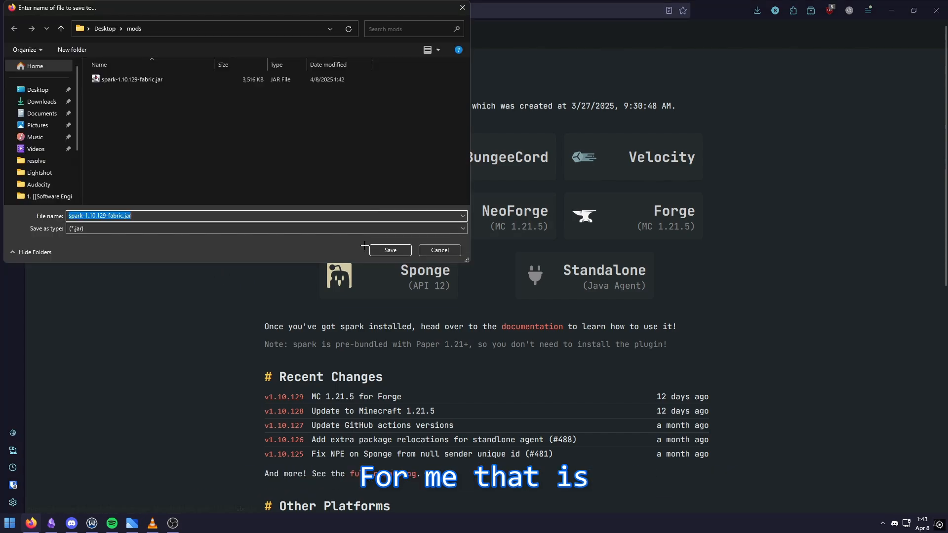
{"action": "left_click", "coordinate": [390, 250]}
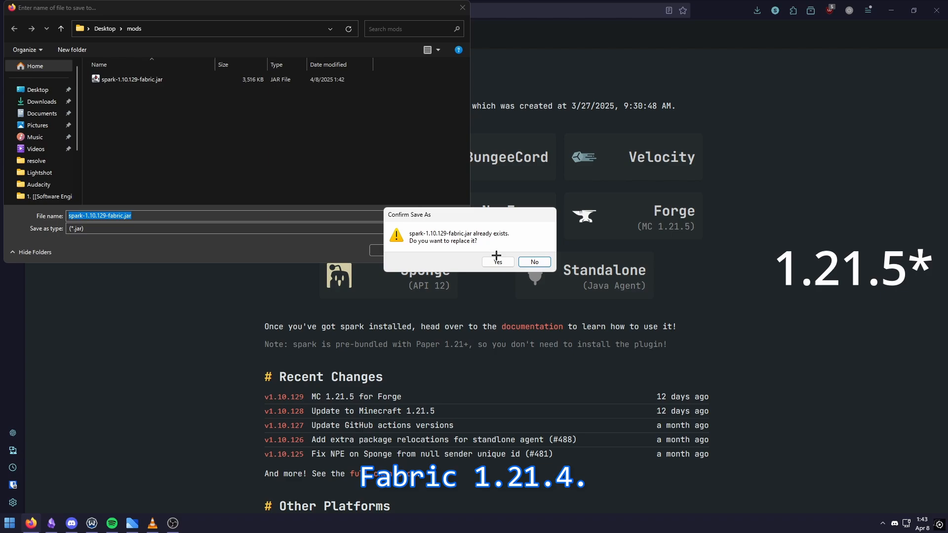
{"action": "left_click", "coordinate": [498, 262]}
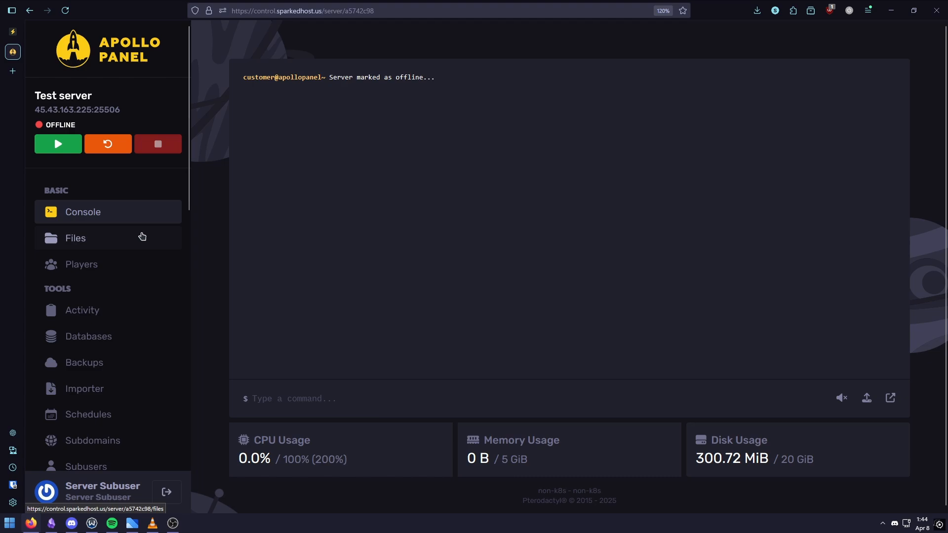
Recycle a file in the Test server's file manager, then return to Console.
{"action": "left_click", "coordinate": [75, 238]}
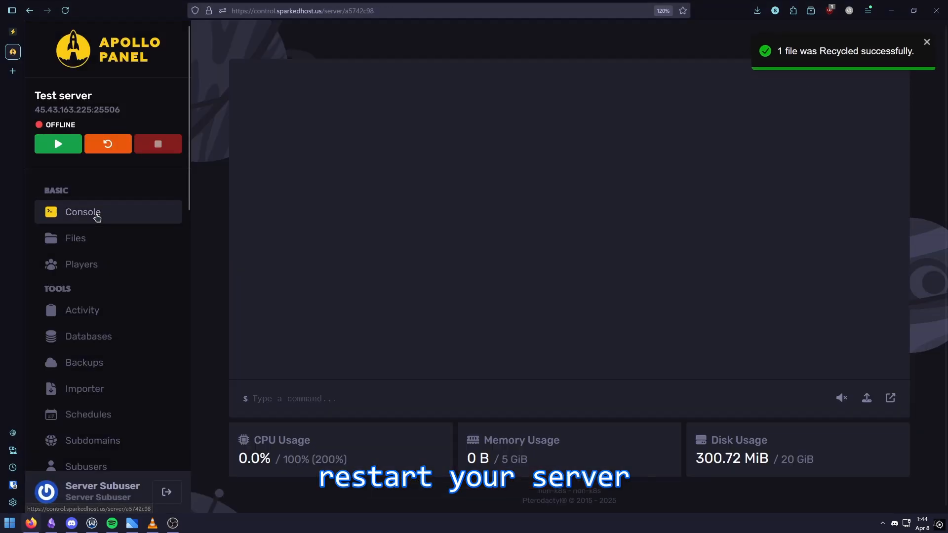
{"action": "left_click", "coordinate": [58, 143]}
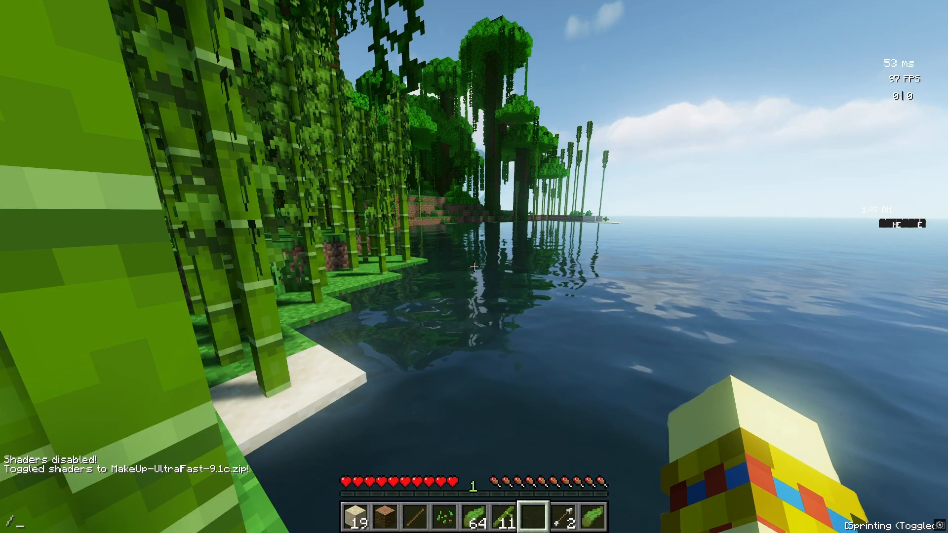
Run /spark profiler stop in chat to upload results and restart profiling.
{"action": "type", "text": "/spark profiler."}
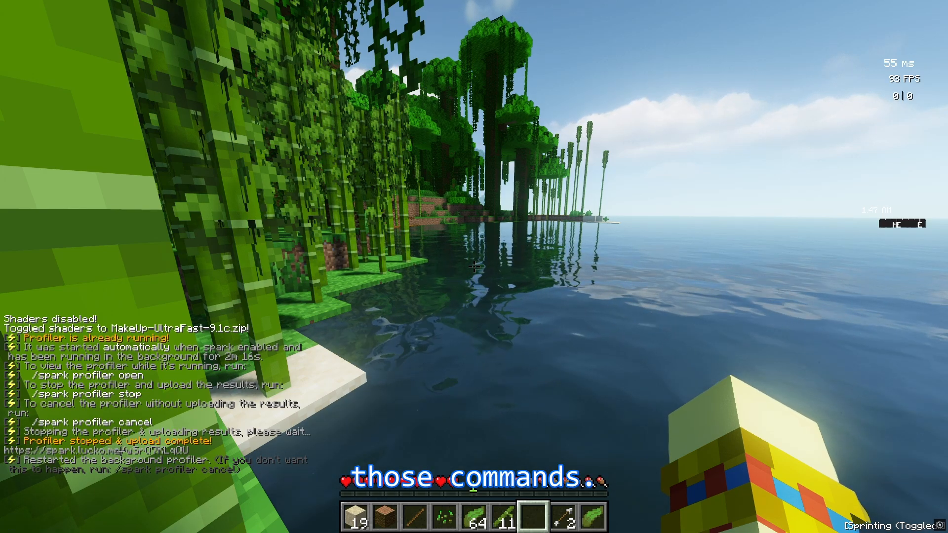
Run /spark profiler start in chat, then begin typing /spark profiler stop.
{"action": "type", "text": "/spark profiler"}
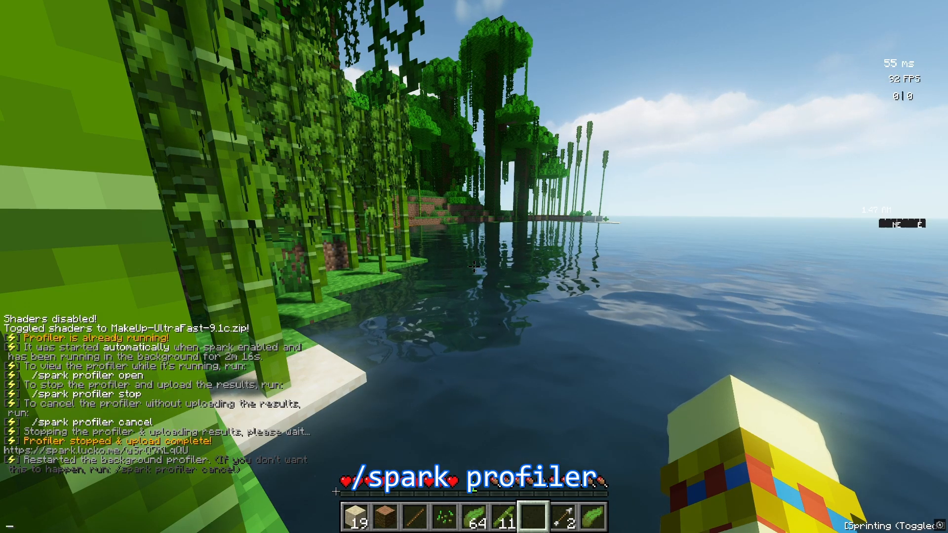
{"action": "type", "text": "st"}
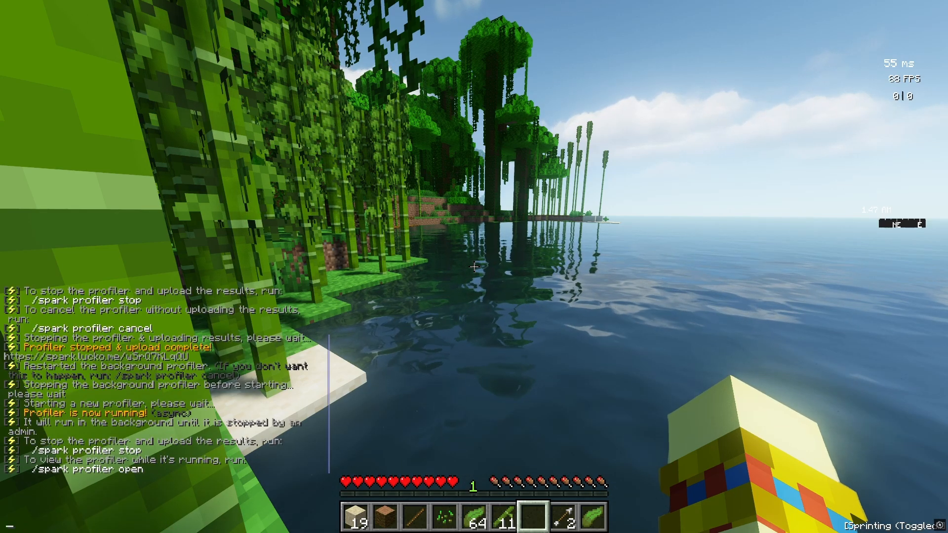
{"action": "type", "text": "/spark profiler stop"}
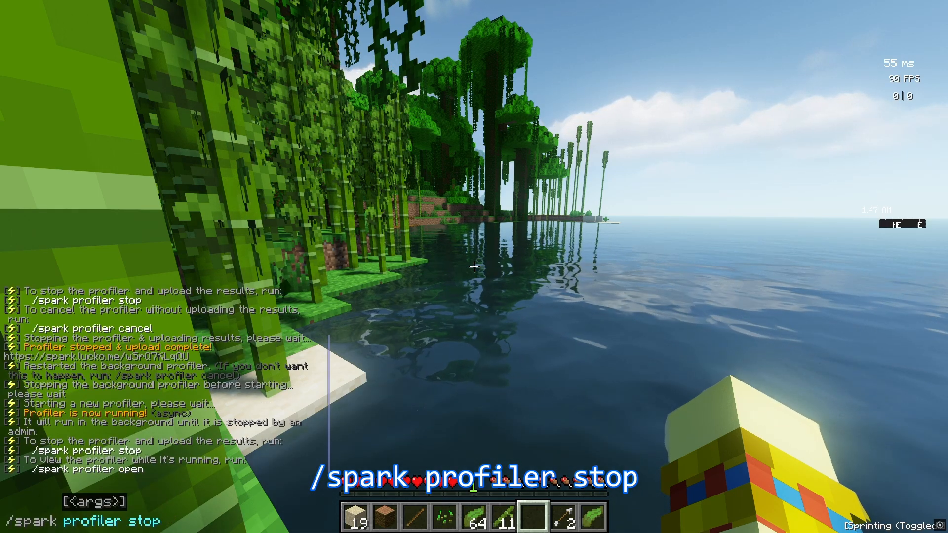